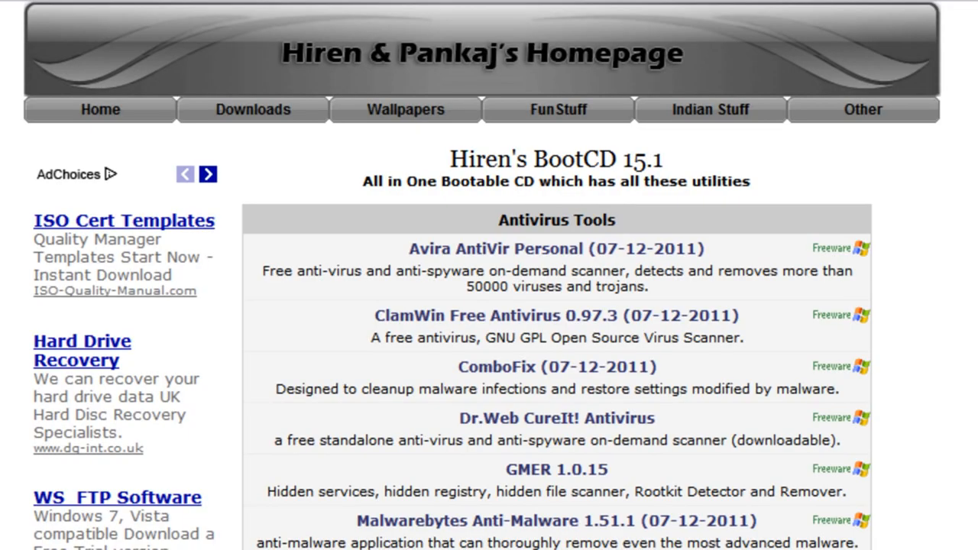
Scroll the Hiren's BootCD page and download Hirens.BootCD.15.1.zip
scroll(down, 3)
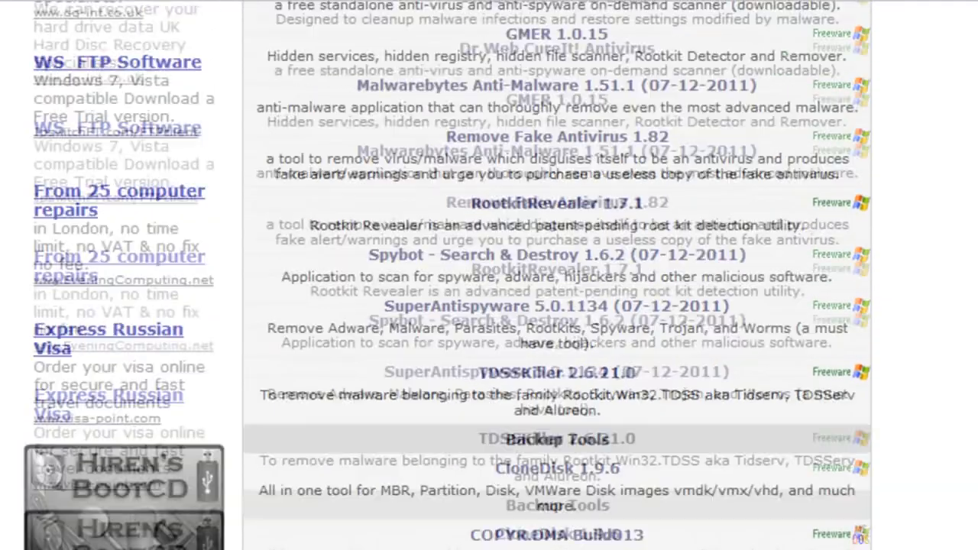
scroll(down, 3)
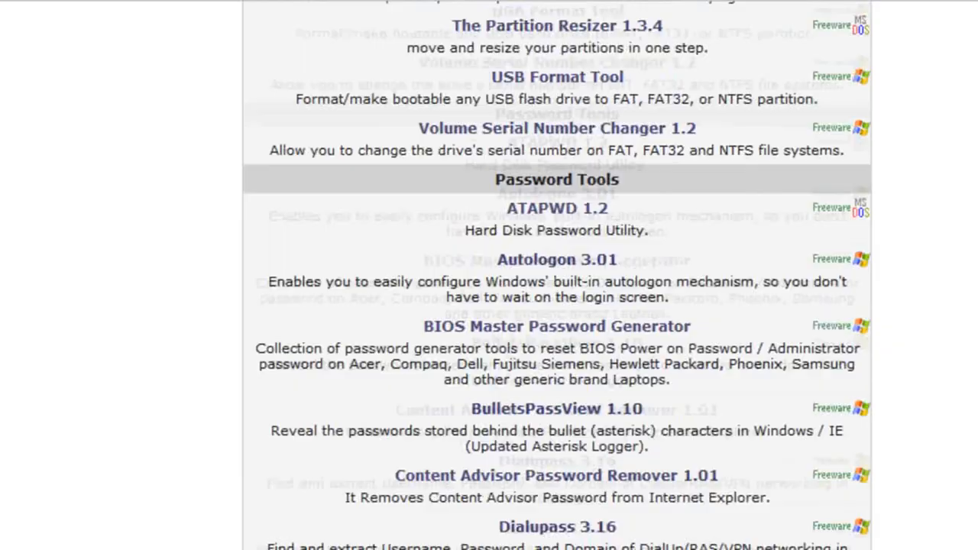
scroll(up, 3)
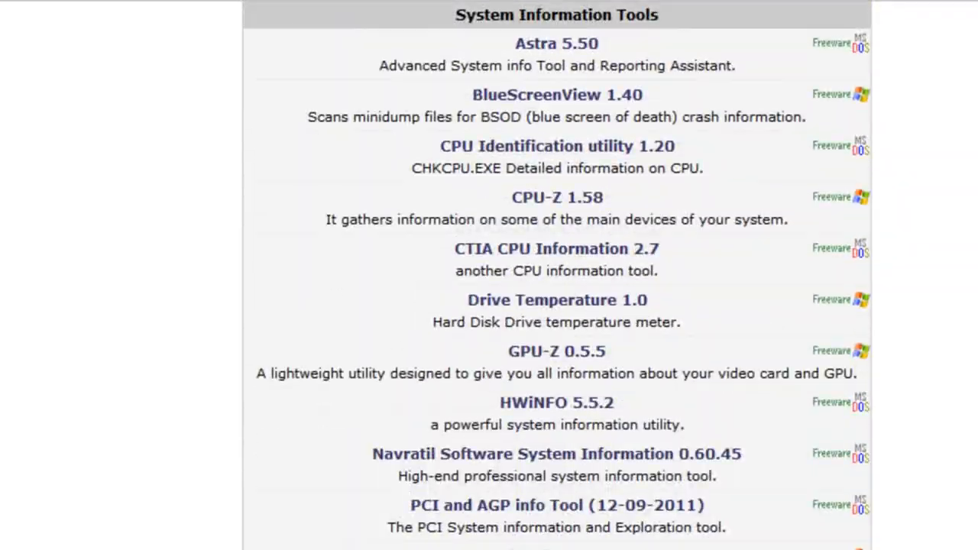
scroll(down, 3)
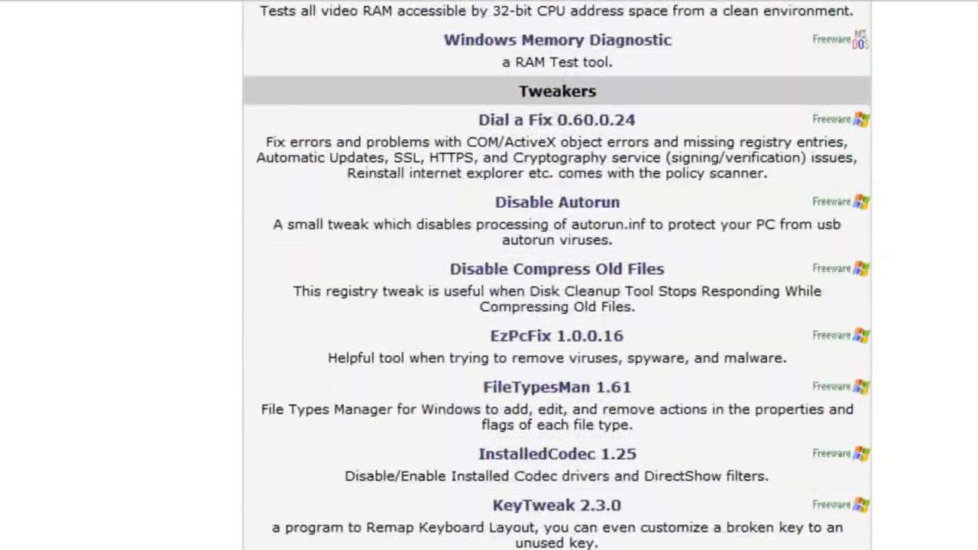
scroll(down, 3)
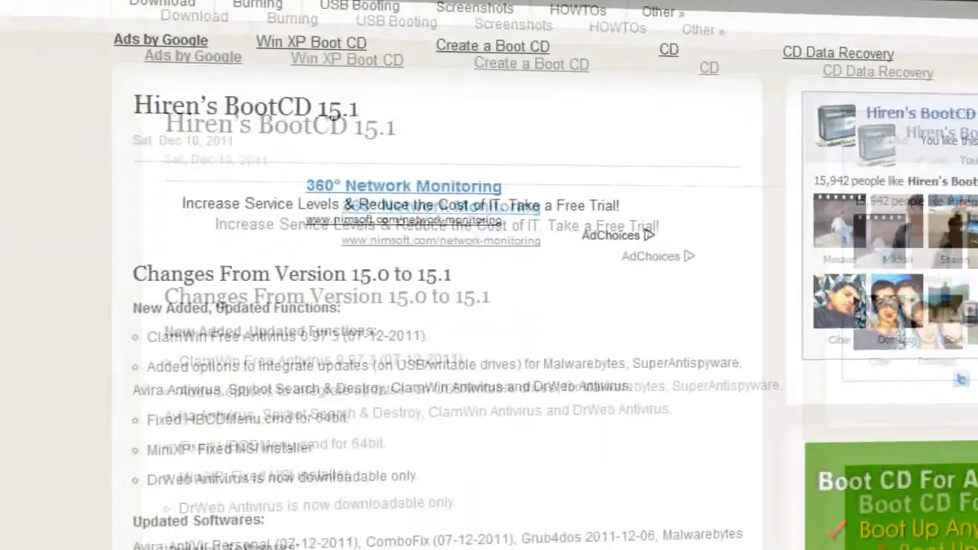
scroll(down, 3)
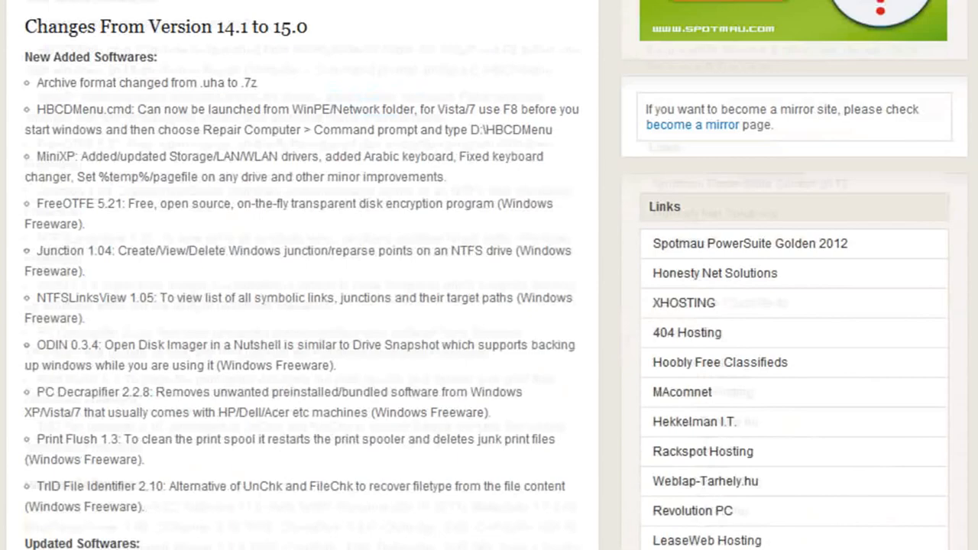
scroll(down, 3)
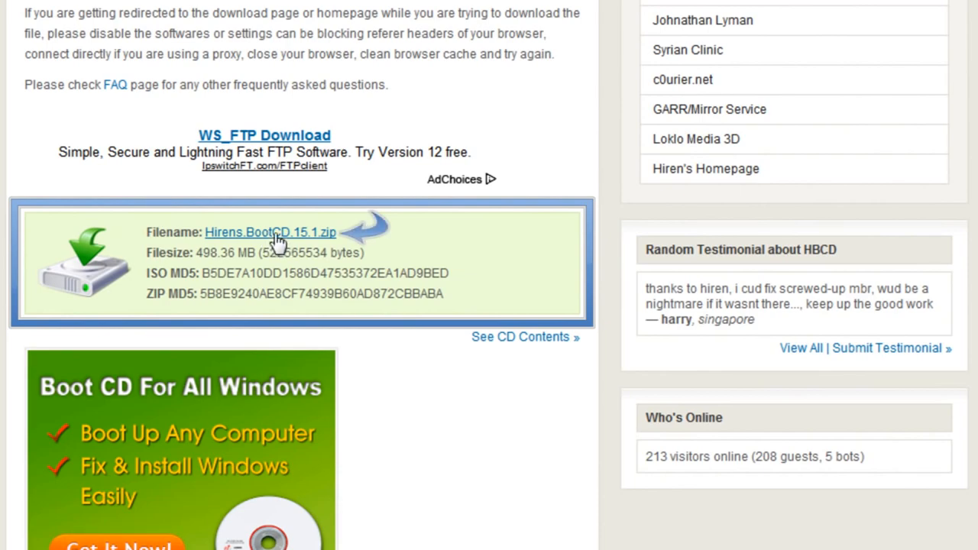
click(270, 232)
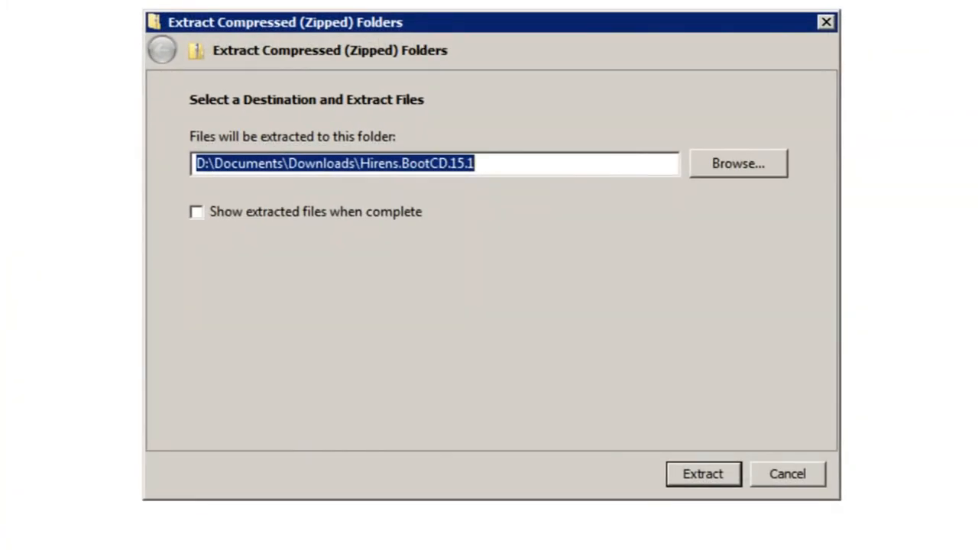
Extract the zip into the Documents\Hiren's BootCD folder instead of Downloads
click(736, 163)
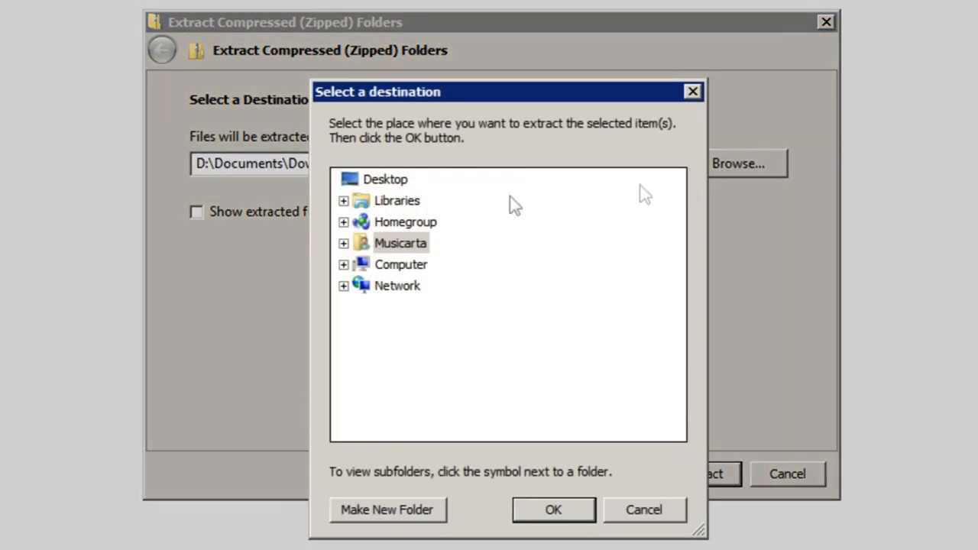
click(343, 200)
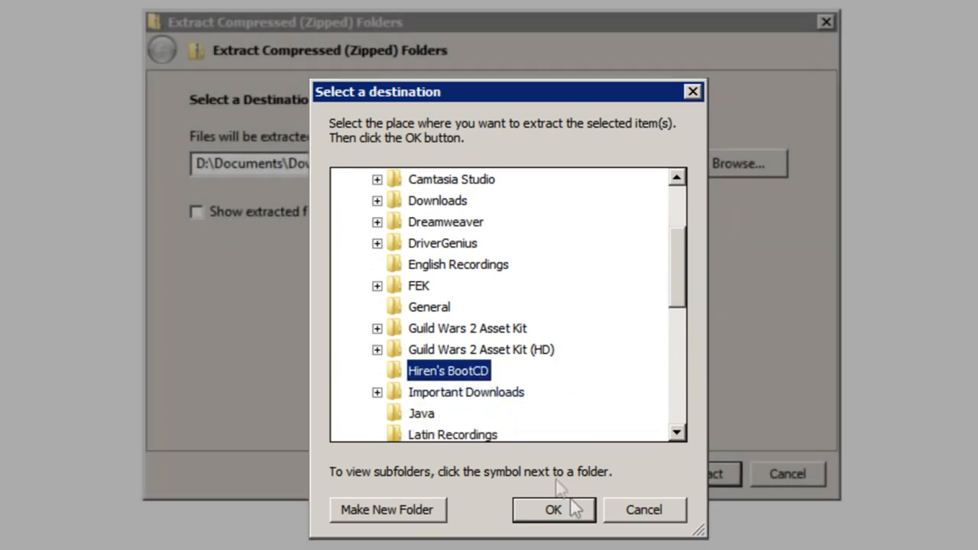
click(553, 509)
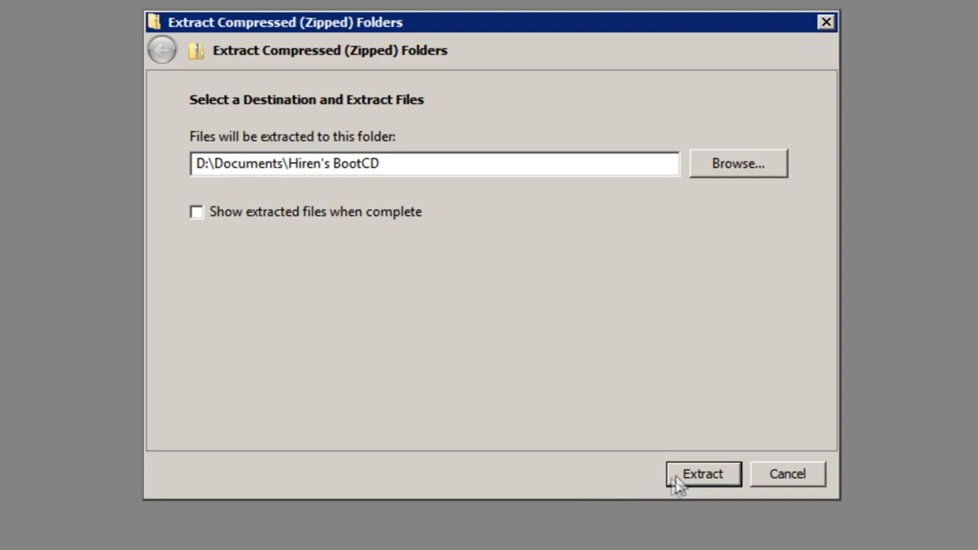
mouse_move(791, 153)
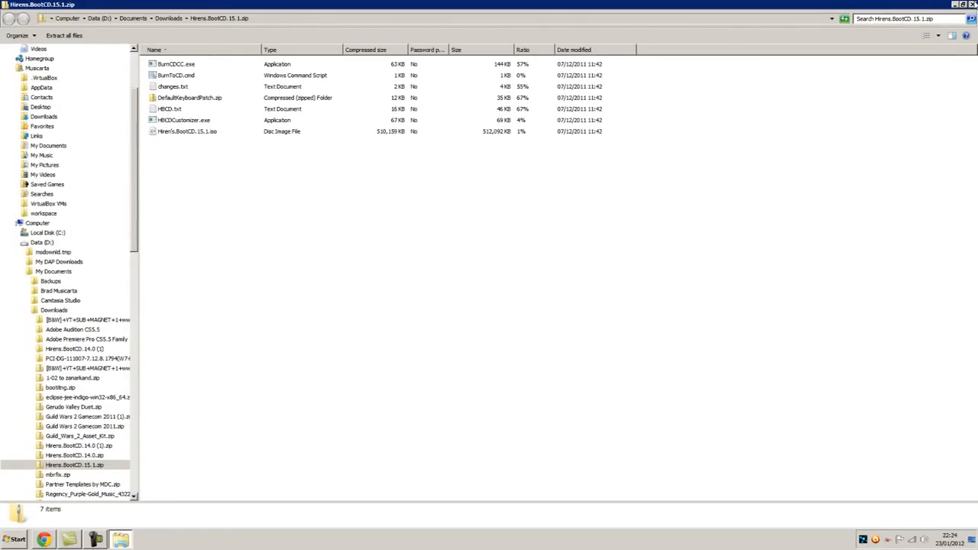
Launch BurnCDCC.exe from Documents\Hiren's BootCD via the Start menu
click(13, 539)
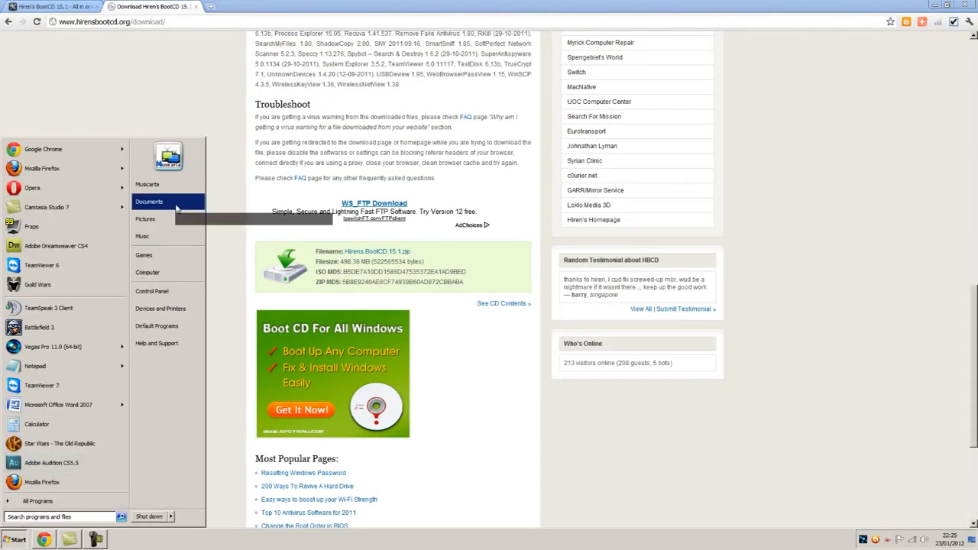
click(148, 201)
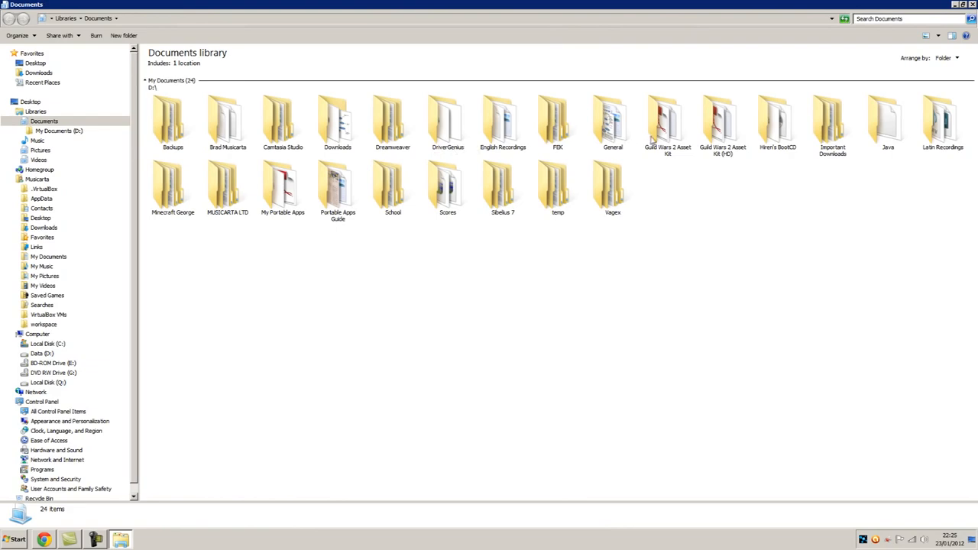
double_click(778, 122)
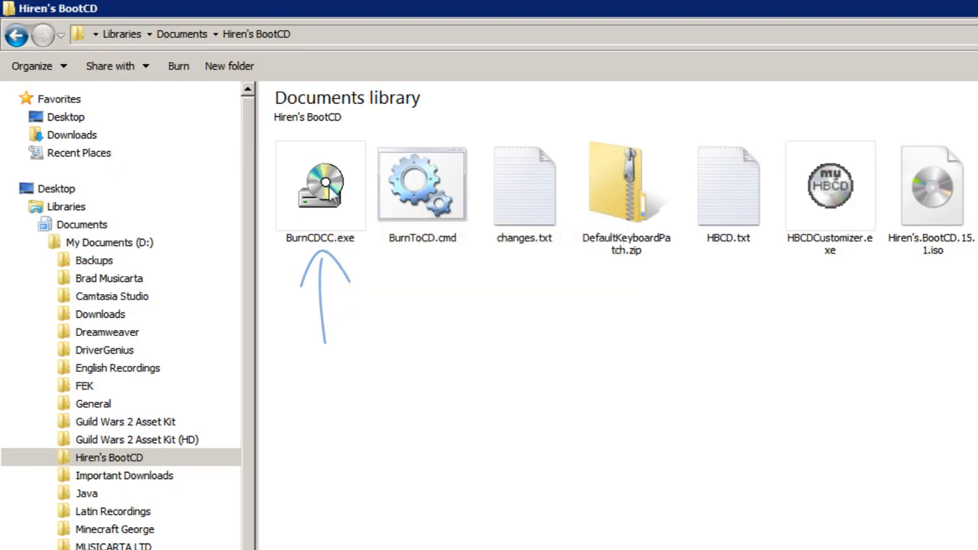
double_click(320, 185)
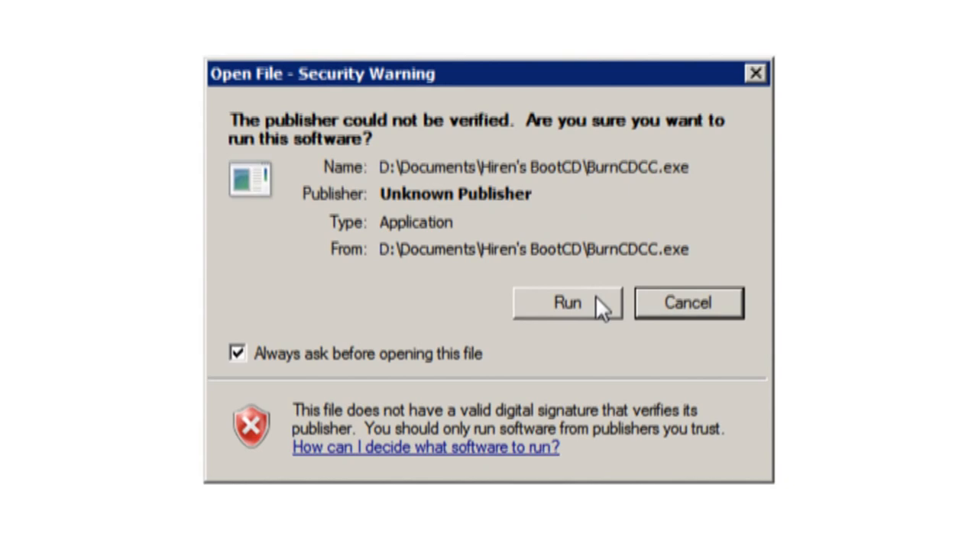
Allow the unverified BurnCDCC to run and dismiss the blank-disc AutoPlay prompt
click(567, 302)
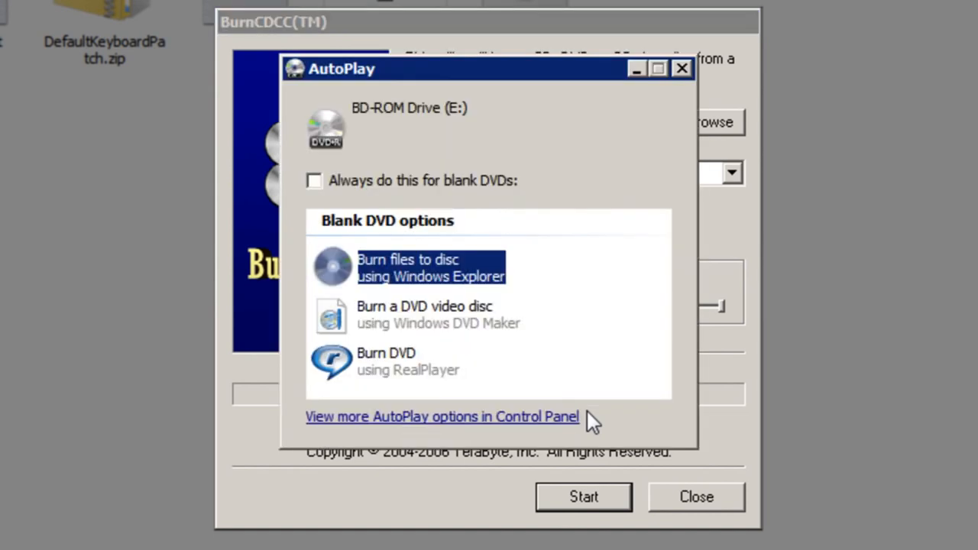
mouse_move(711, 76)
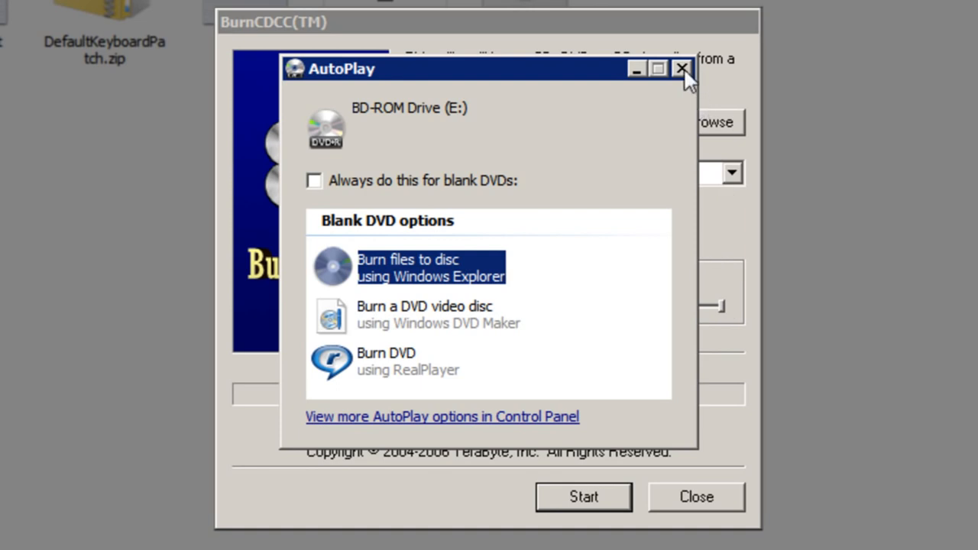
click(681, 68)
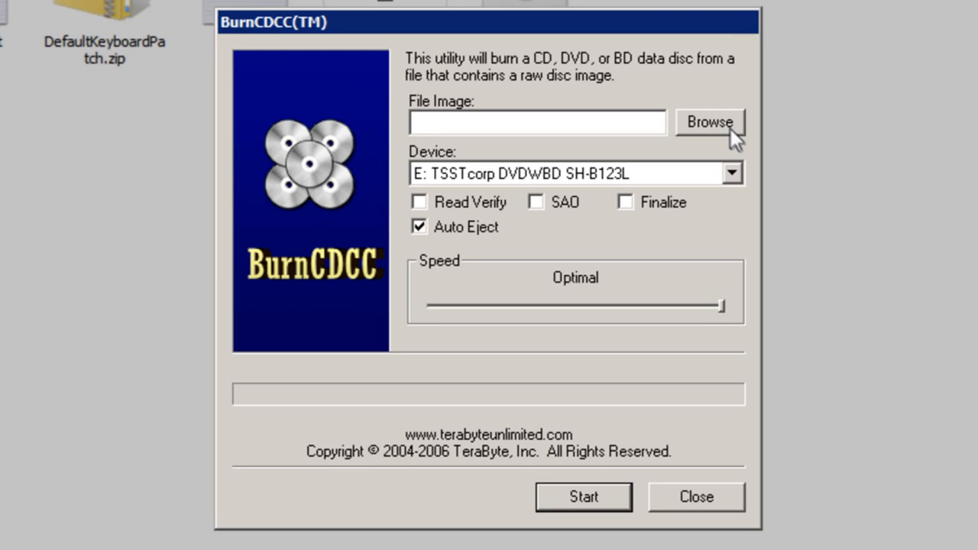
Load Hiren's.BootCD.15.1.iso as the file image and list the burner drives
click(709, 123)
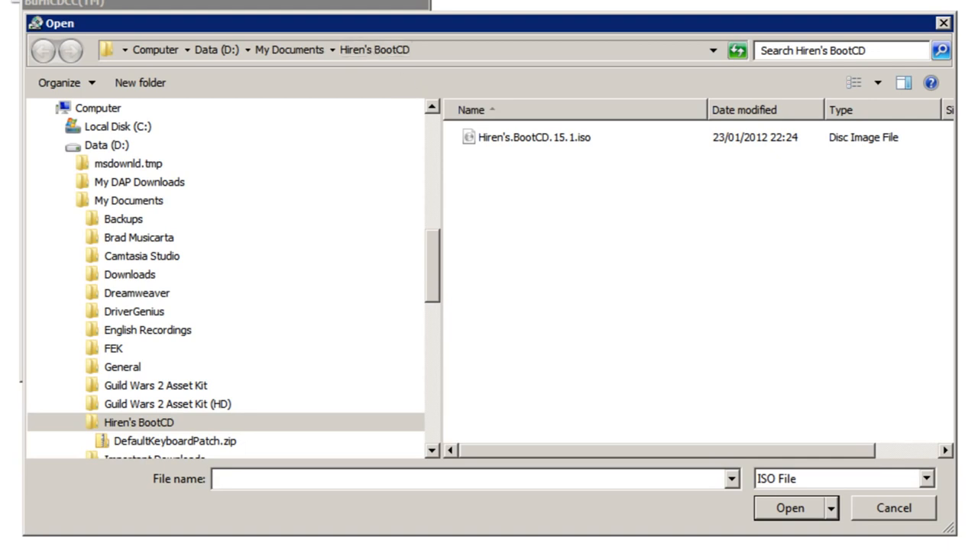
mouse_move(488, 144)
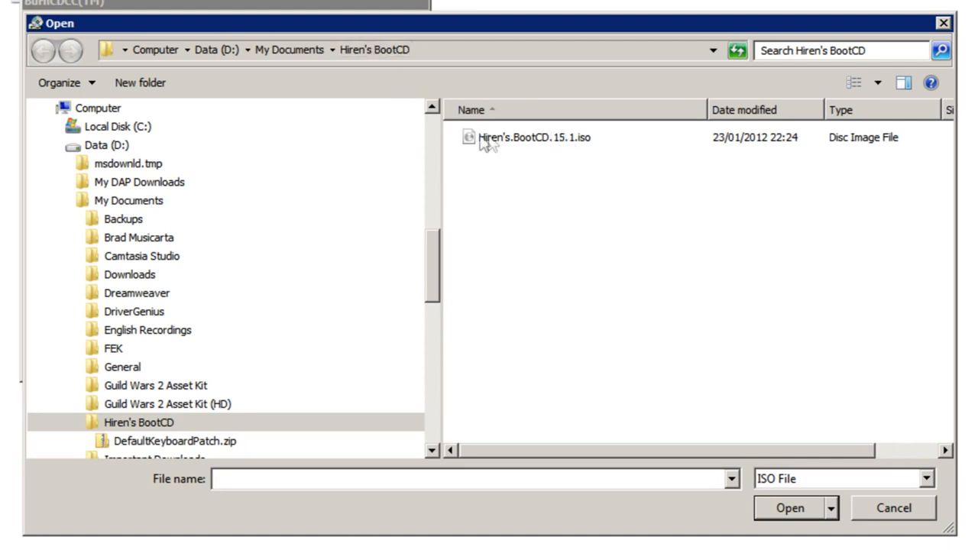
mouse_move(568, 163)
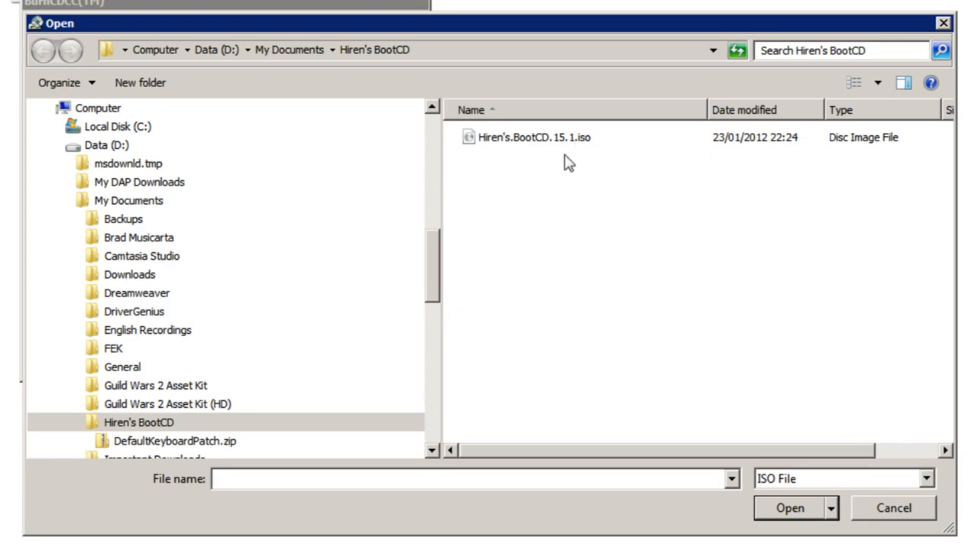
click(790, 508)
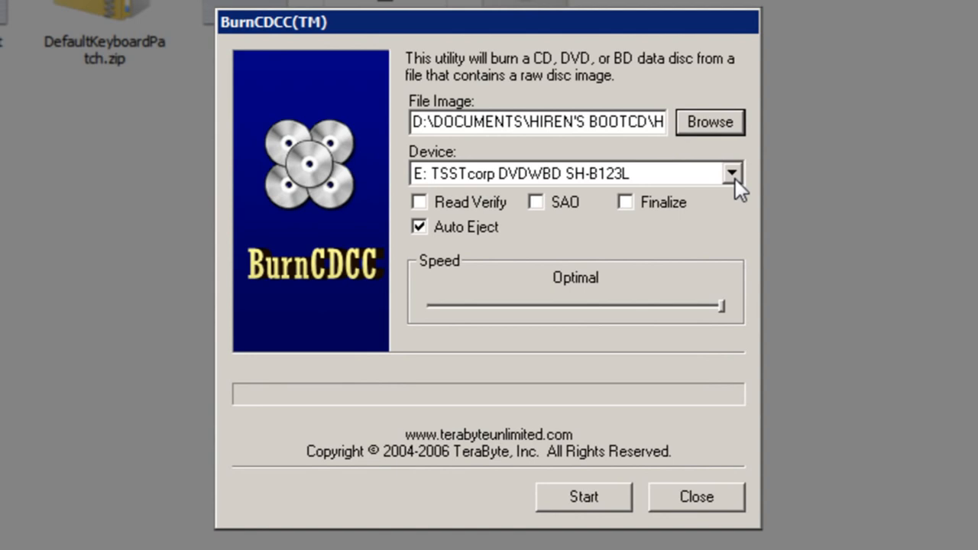
click(732, 173)
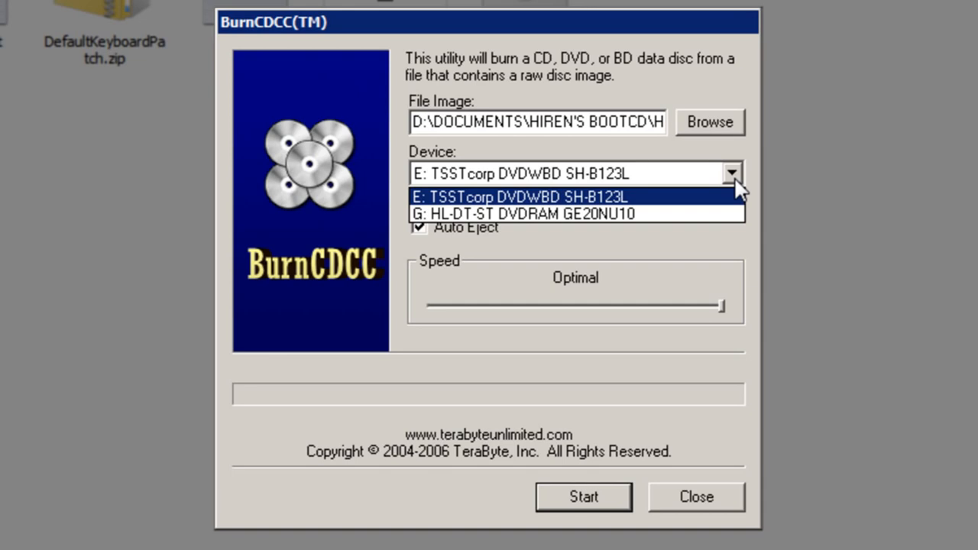
mouse_move(737, 189)
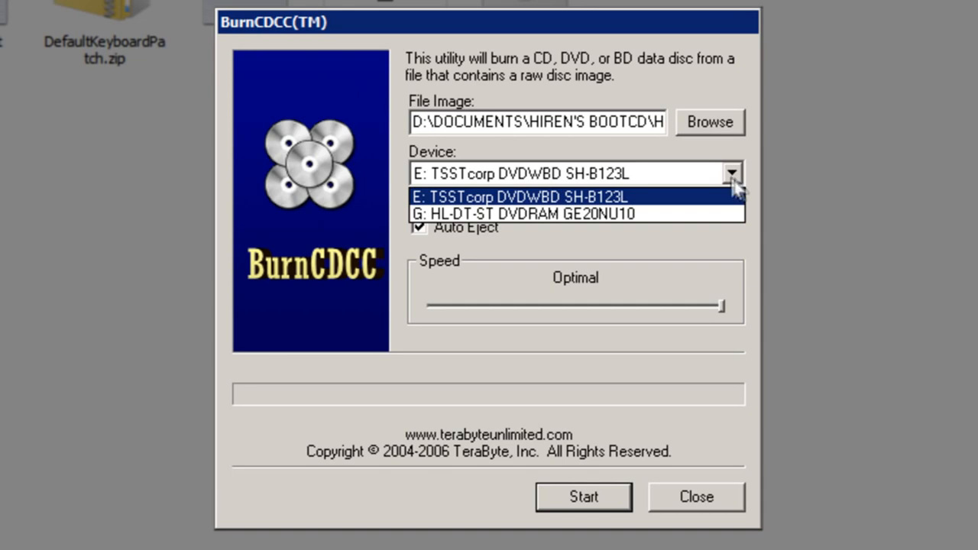
mouse_move(638, 213)
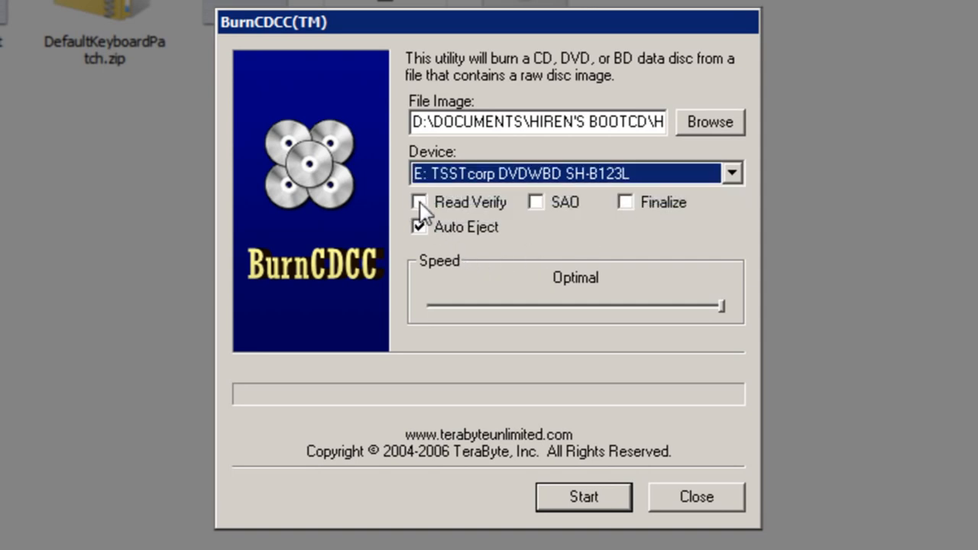
Enable Read Verify and Finalize, and set burn speed to CD 32X / DVD 4X
click(418, 202)
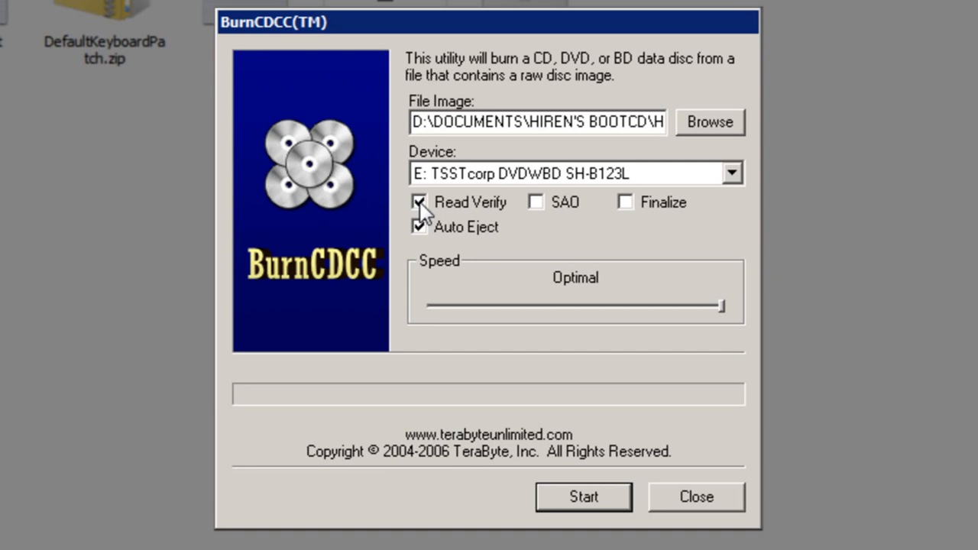
click(625, 201)
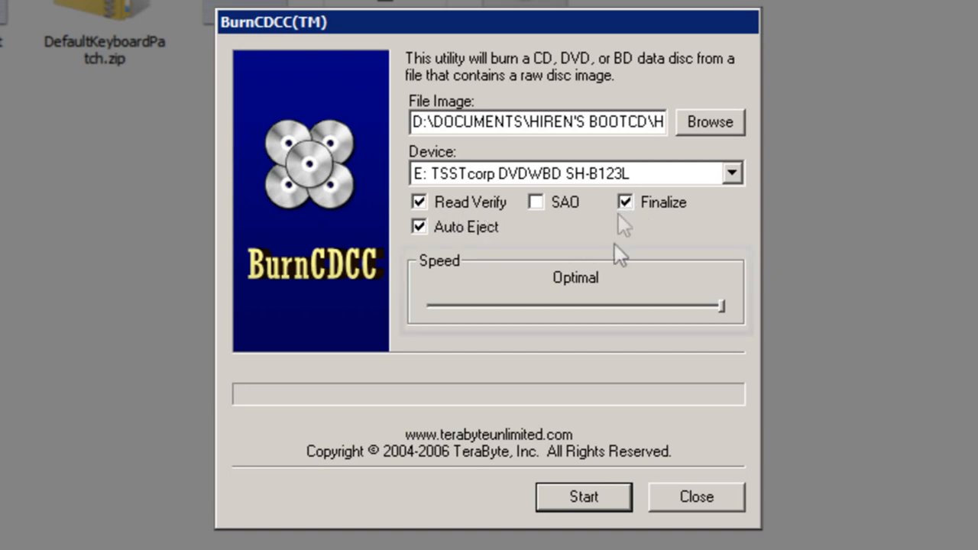
drag(718, 306, 611, 306)
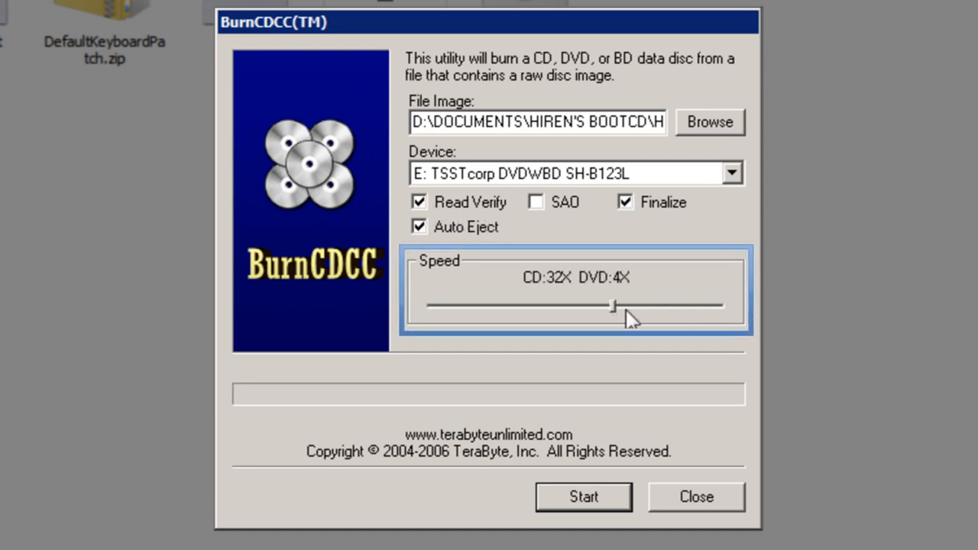
mouse_move(627, 317)
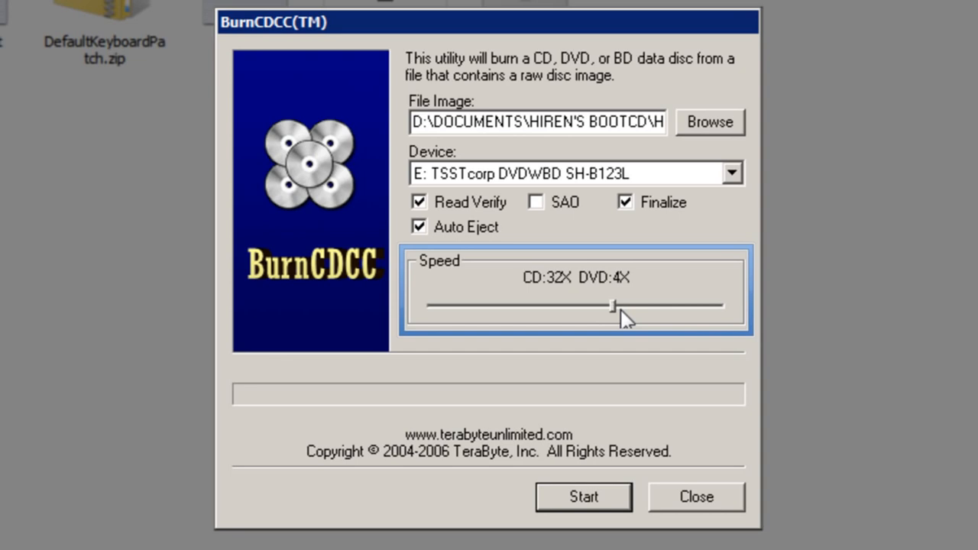
mouse_move(657, 292)
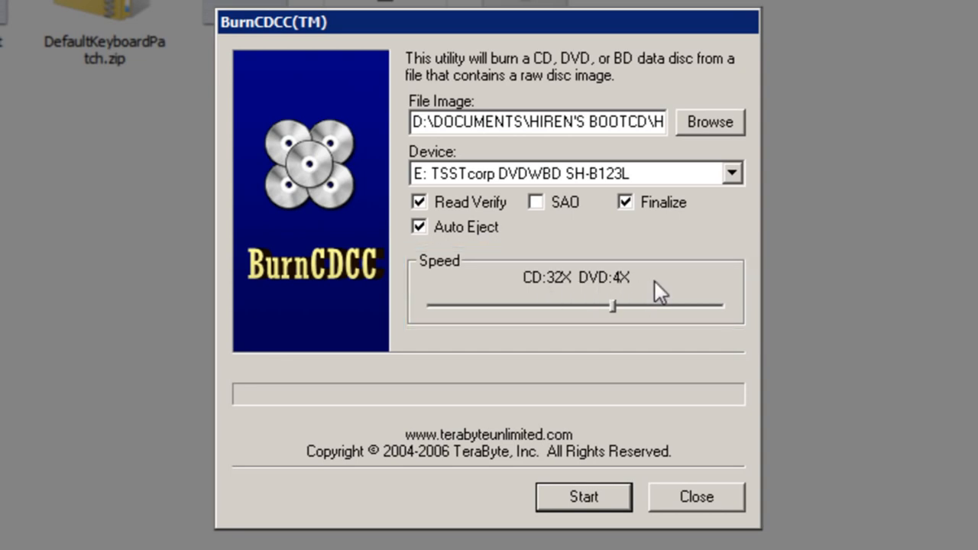
mouse_move(488, 237)
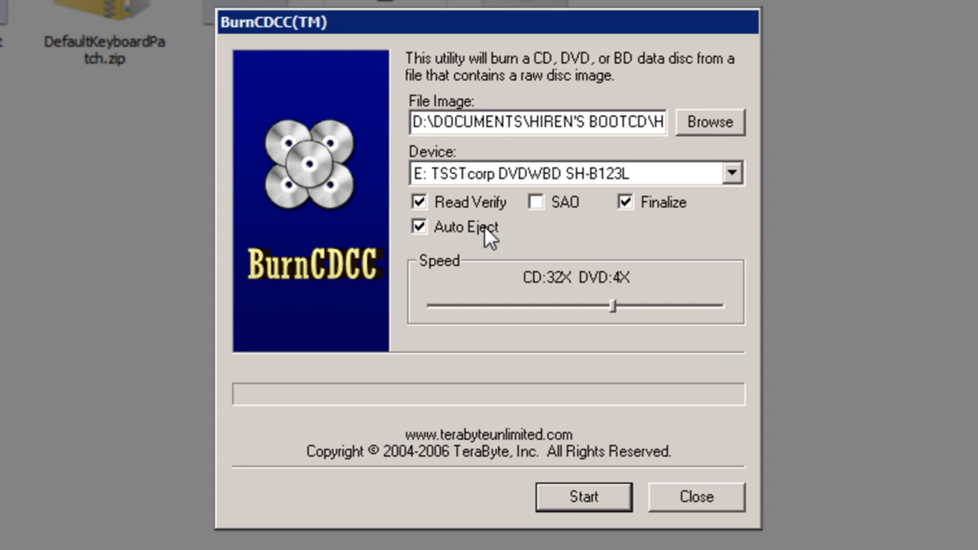
mouse_move(668, 439)
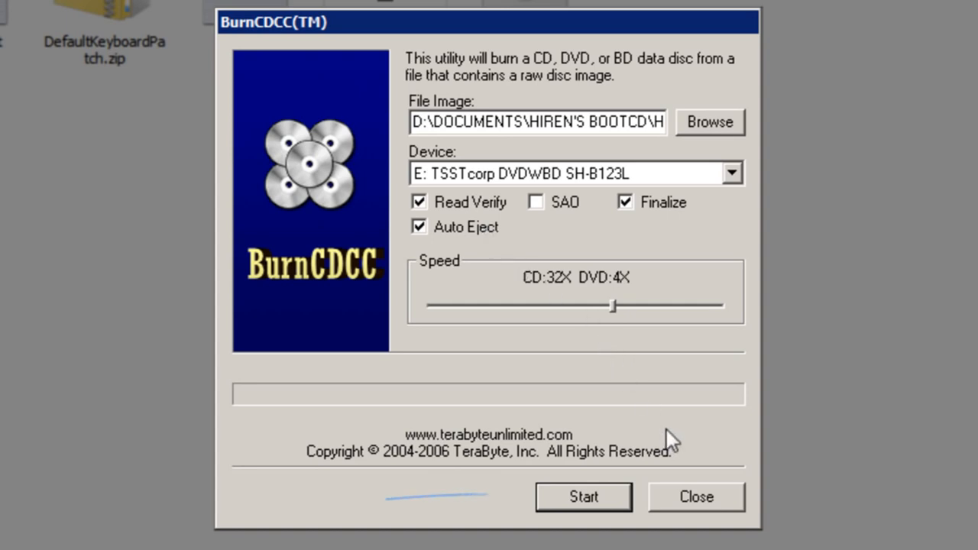
Burn the Hiren's BootCD image to drive E: until the status shows Complete
click(583, 497)
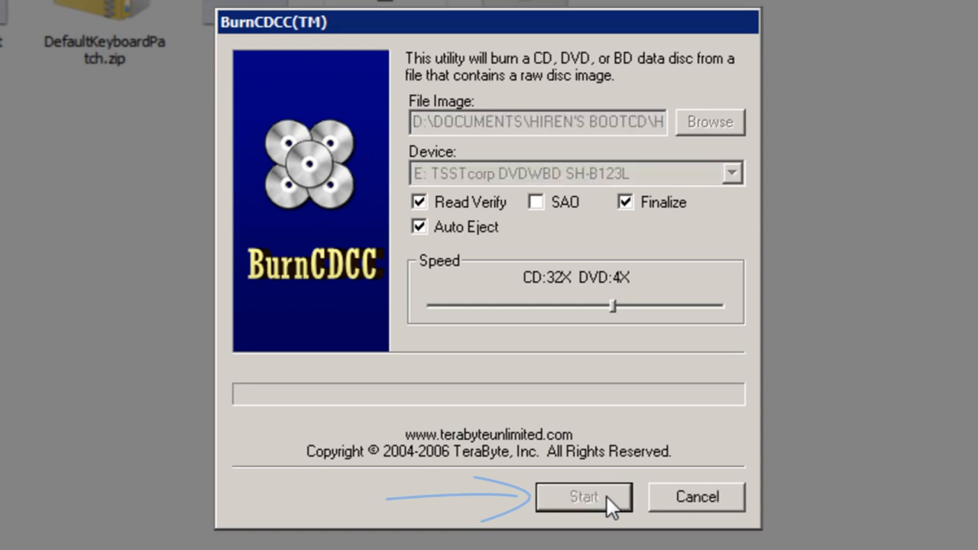
click(583, 496)
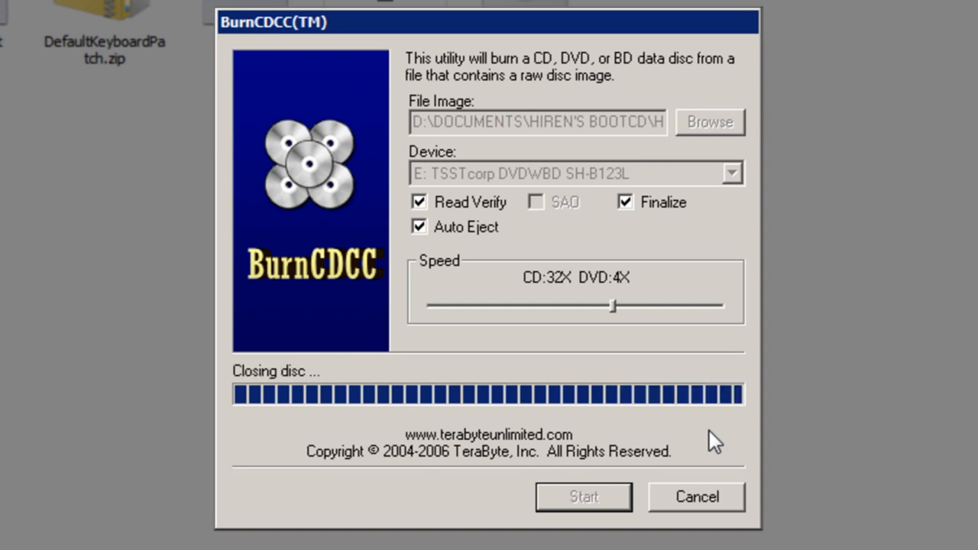
mouse_move(706, 447)
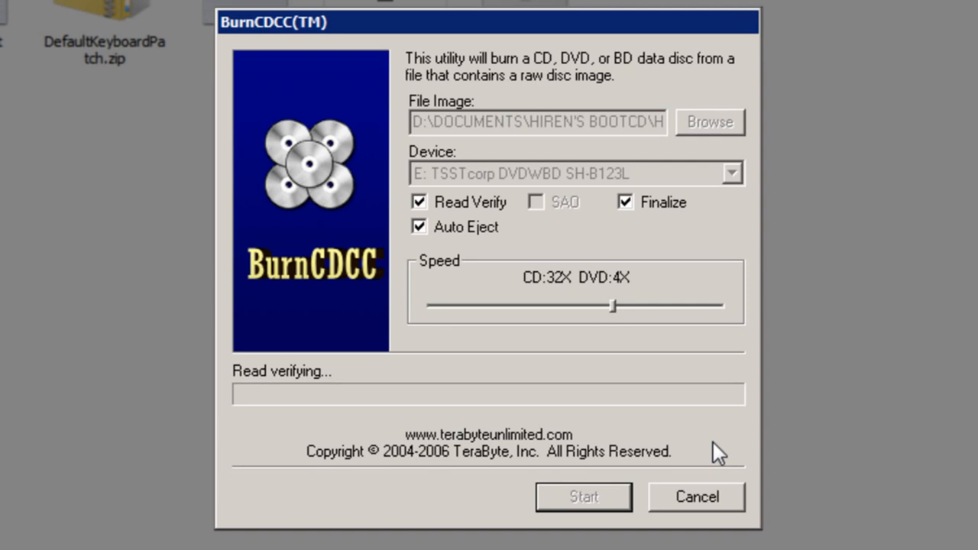
mouse_move(699, 439)
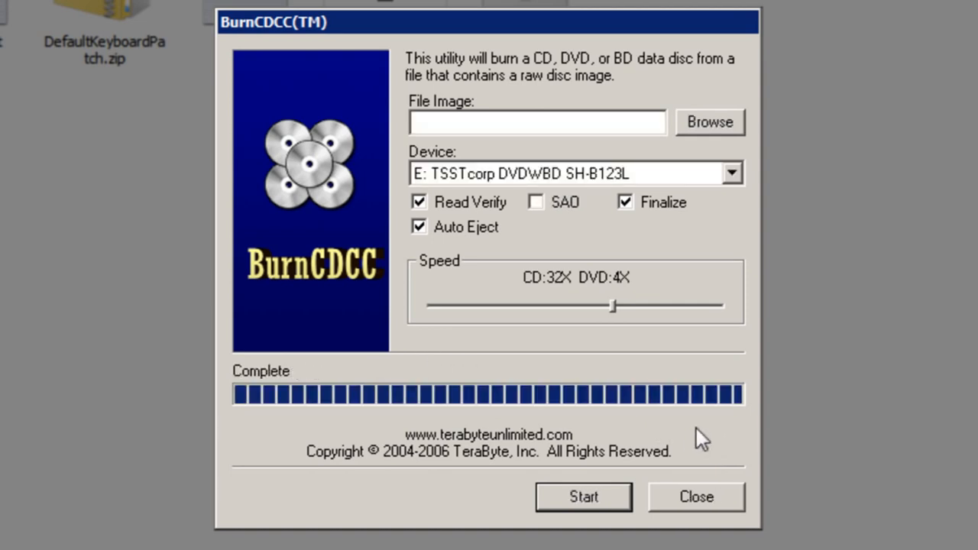
mouse_move(710, 428)
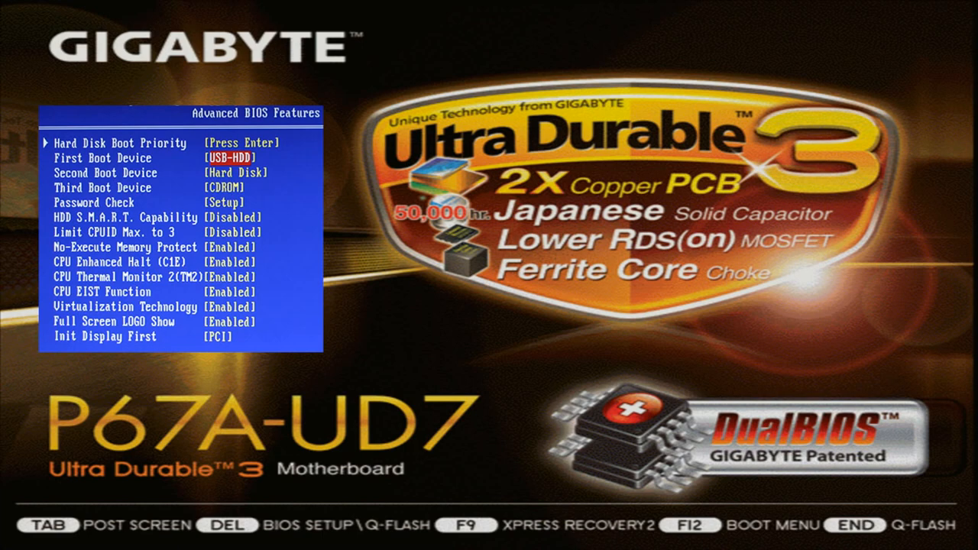
Press F12 at the Gigabyte POST screen to reach the Boot Menu
key(f12)
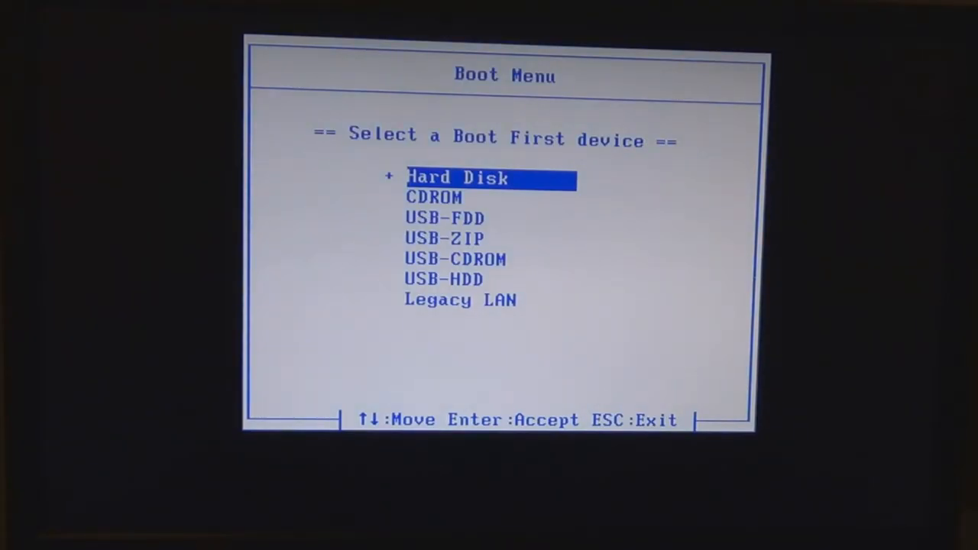
Select CDROM in the boot menu and boot into Hiren's BootCD 15.1
key(down)
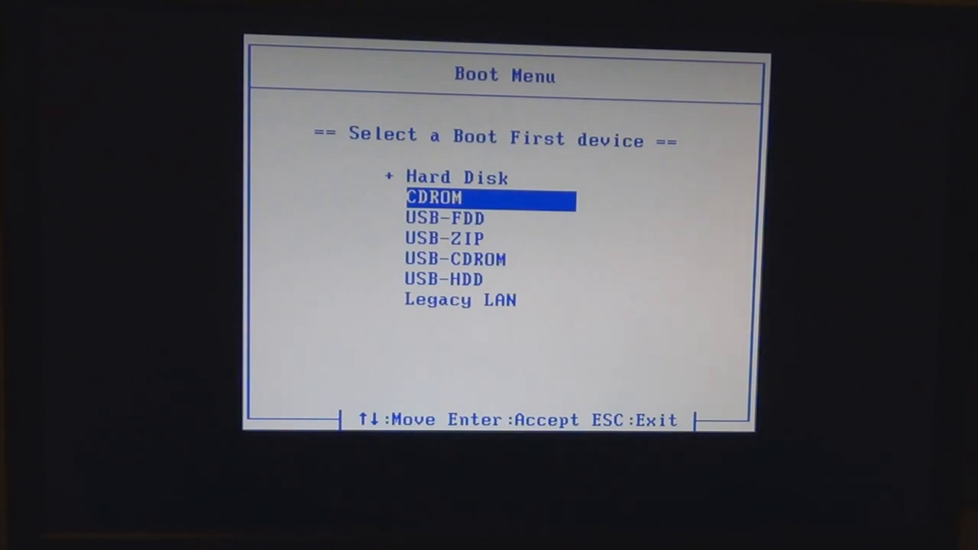
key(Return)
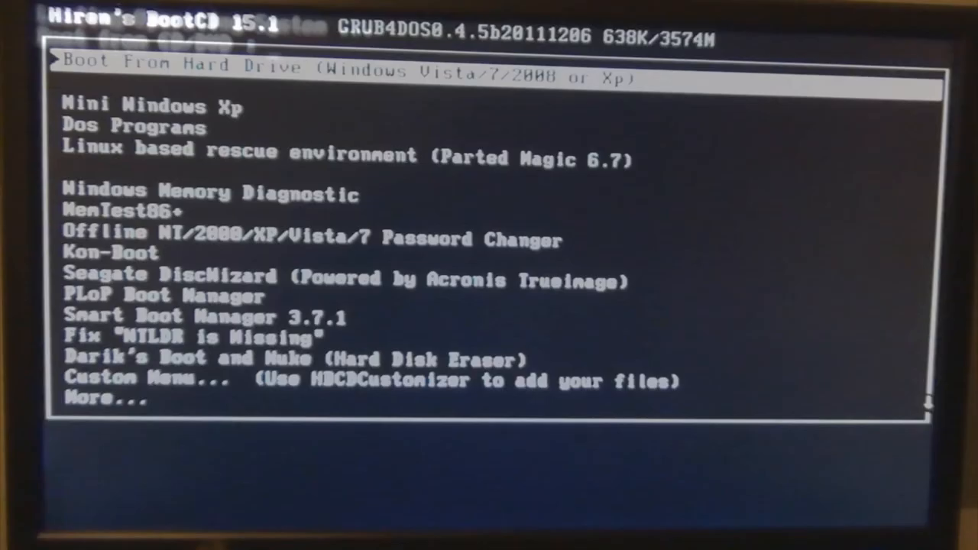